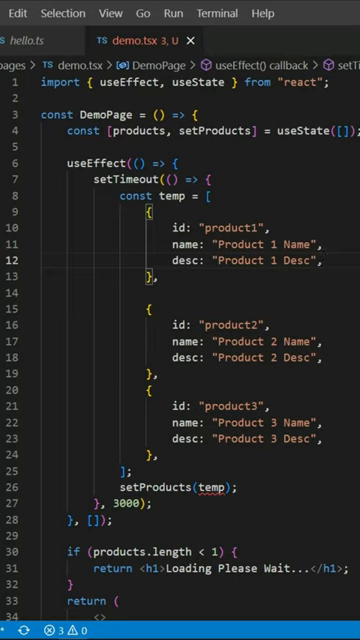
Load localhost:3000/demo in Chrome and wait until Product 1, 2 and 3 Name appear
left_click(324, 262)
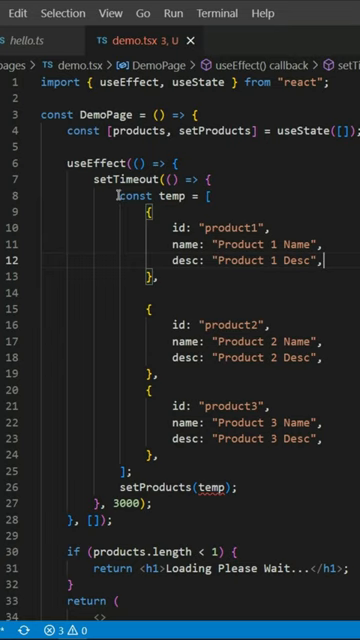
left_click_drag(124, 196, 124, 472)
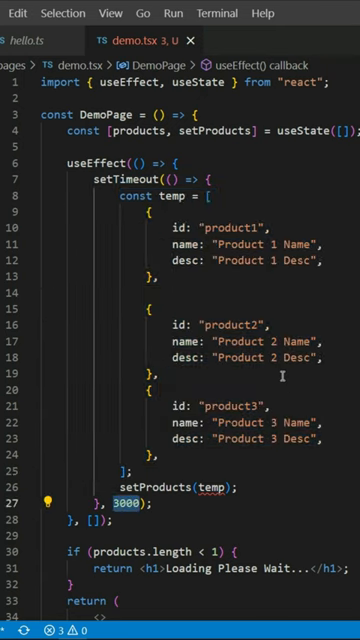
scroll("down", 3)
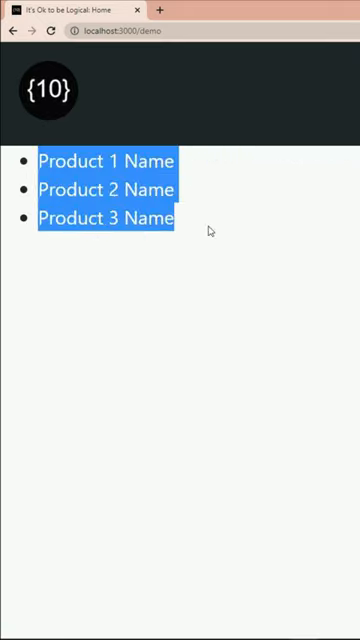
left_click(276, 264)
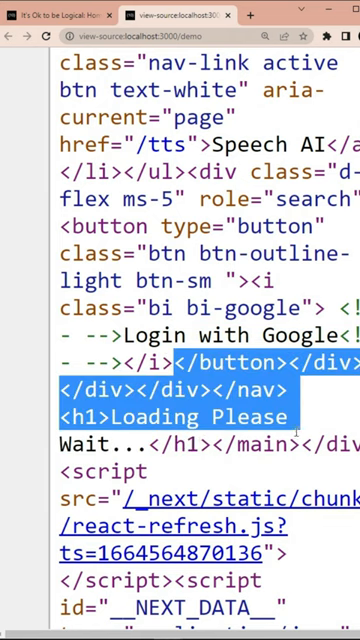
Scroll the page source down to the h1 'Loading Please Wait...' element with no product markup
scroll("down", 3)
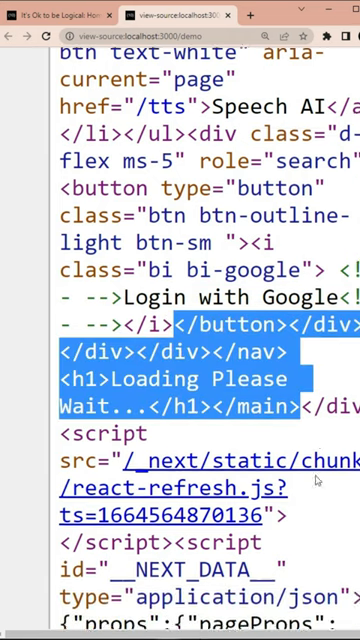
scroll("down", 3)
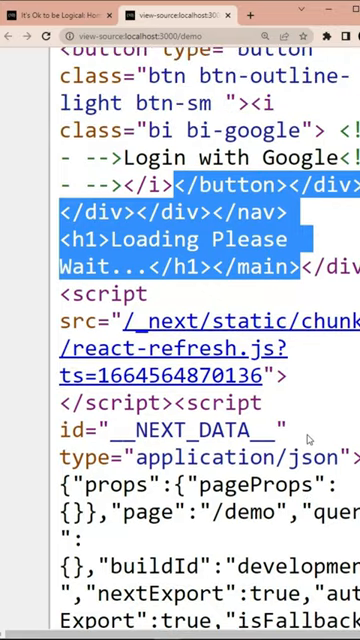